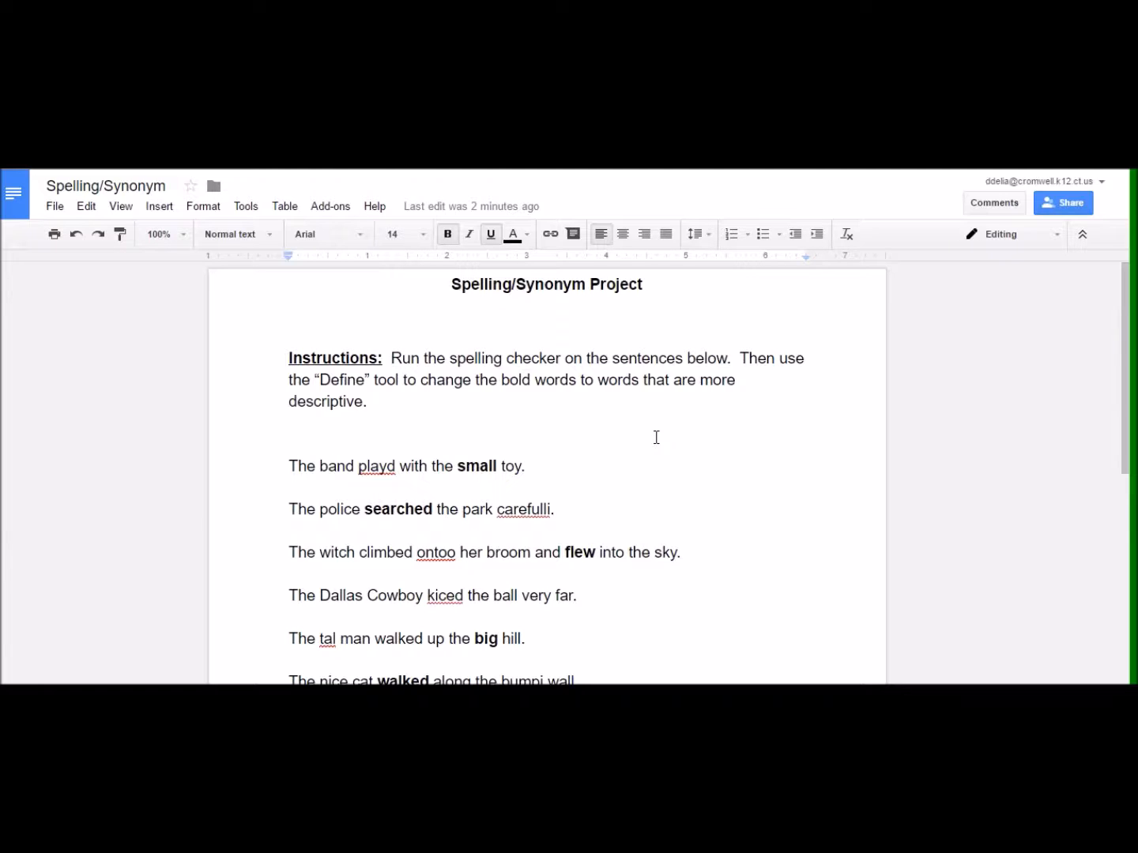
{"action": "mouse_move", "coordinate": [430, 348]}
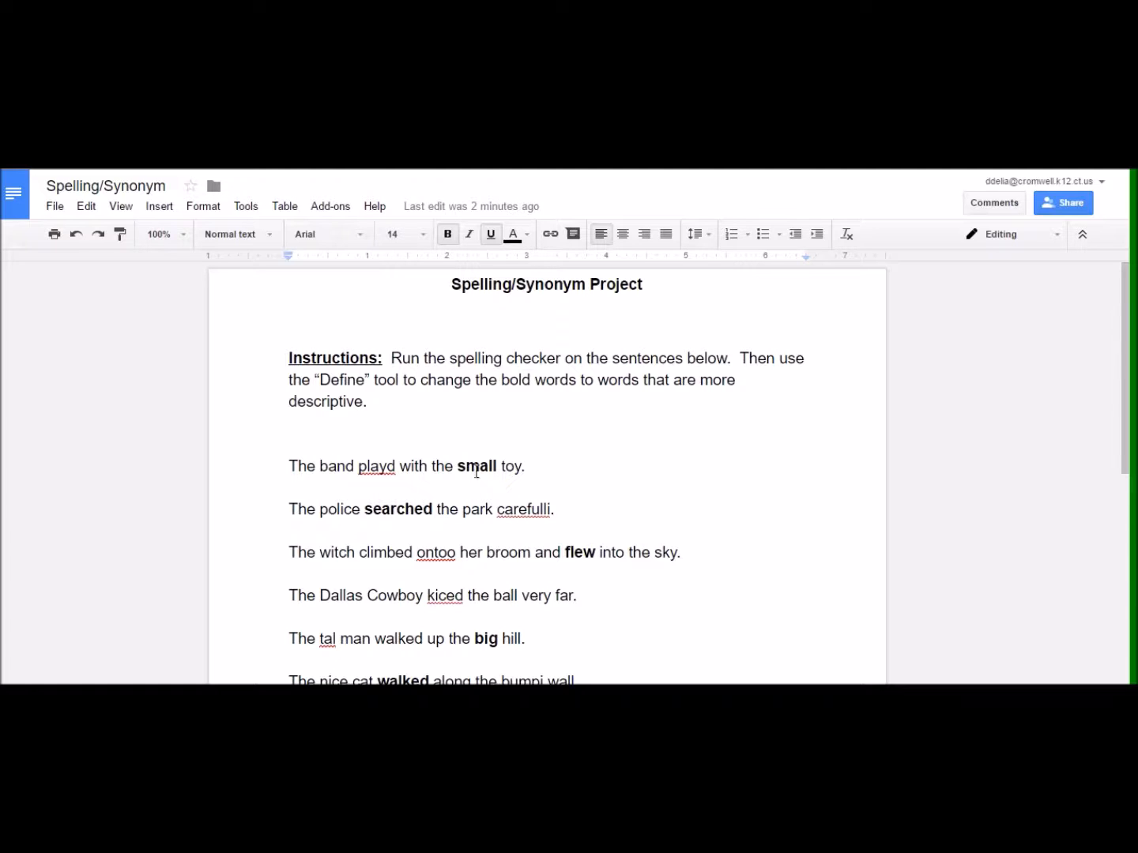
{"action": "mouse_move", "coordinate": [225, 310]}
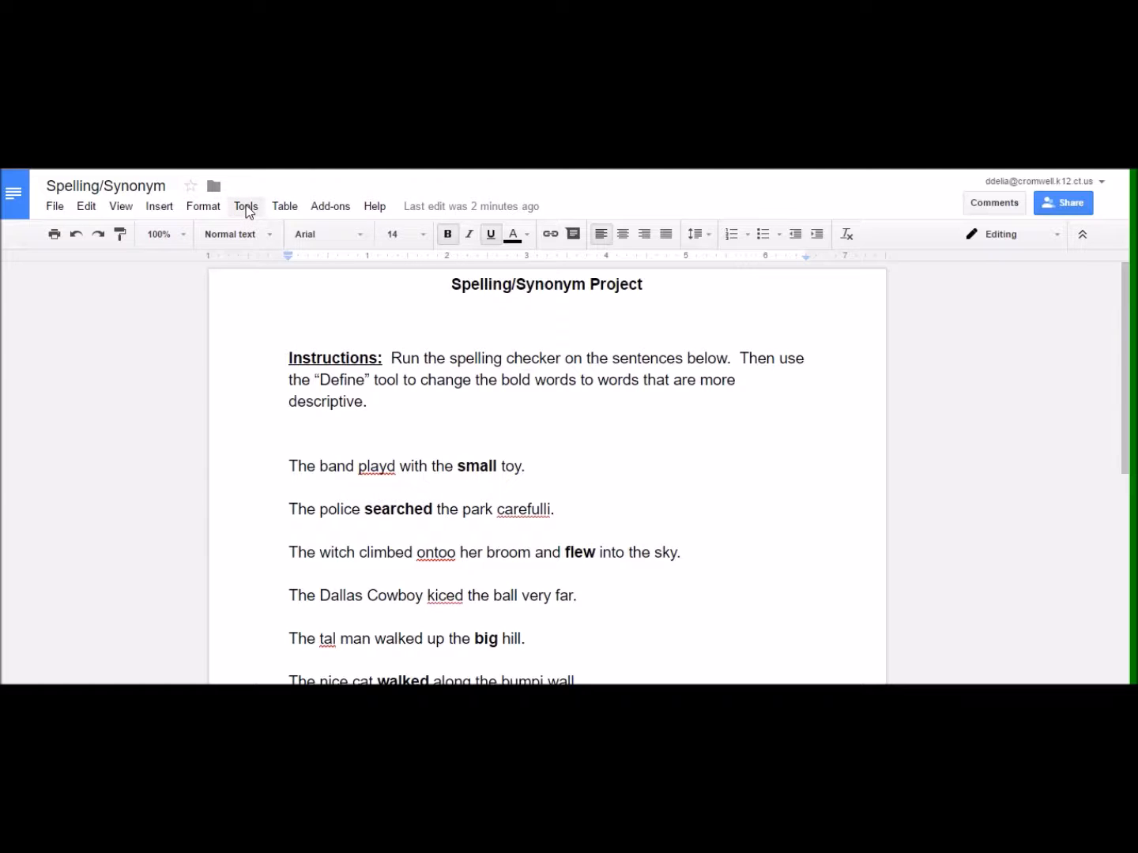
- Run the spelling check and accept 'played' as the fix for 'playd'
{"action": "left_click", "coordinate": [247, 205]}
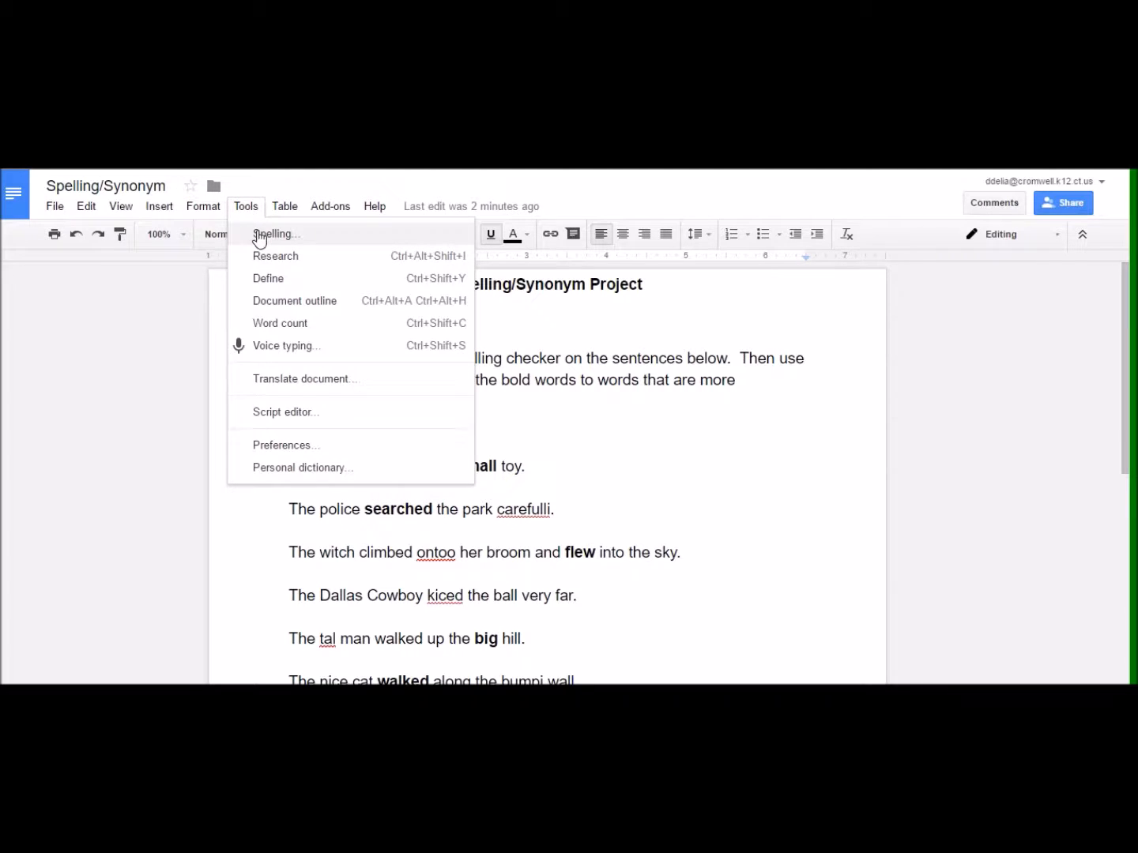
{"action": "left_click", "coordinate": [278, 234]}
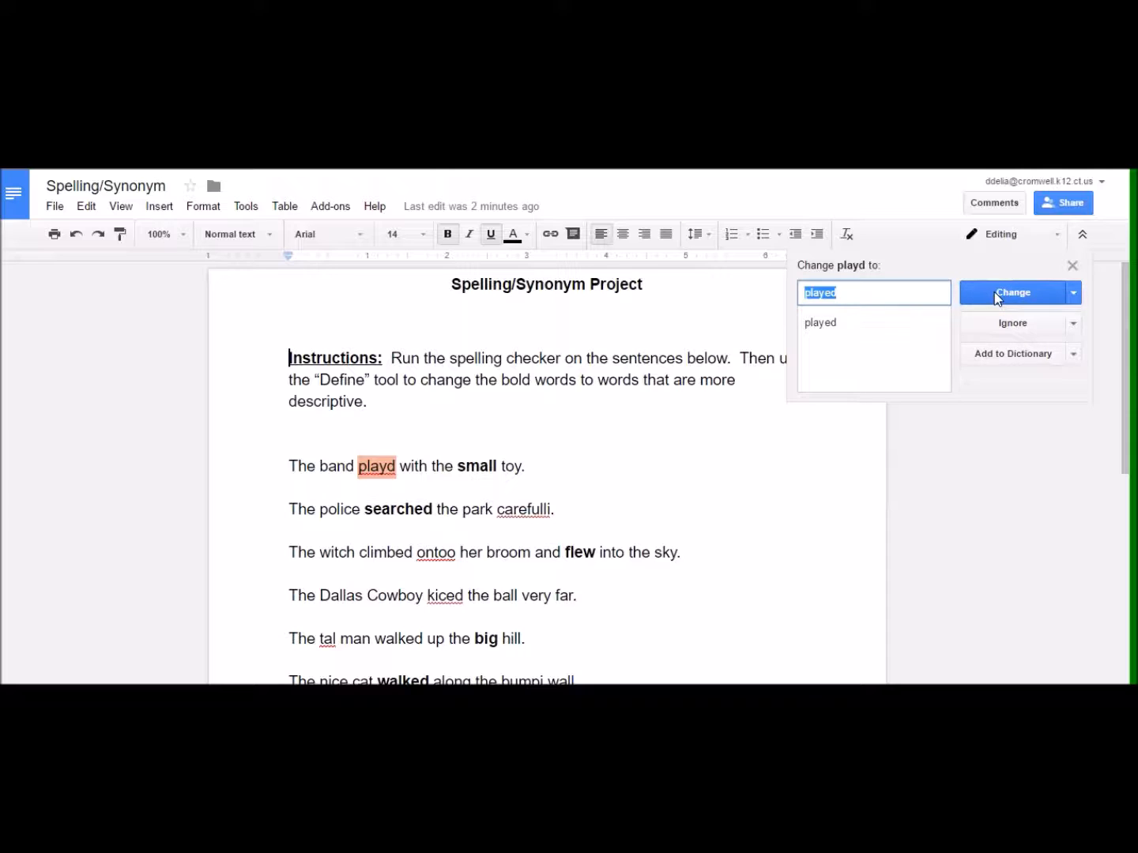
{"action": "left_click", "coordinate": [1013, 292]}
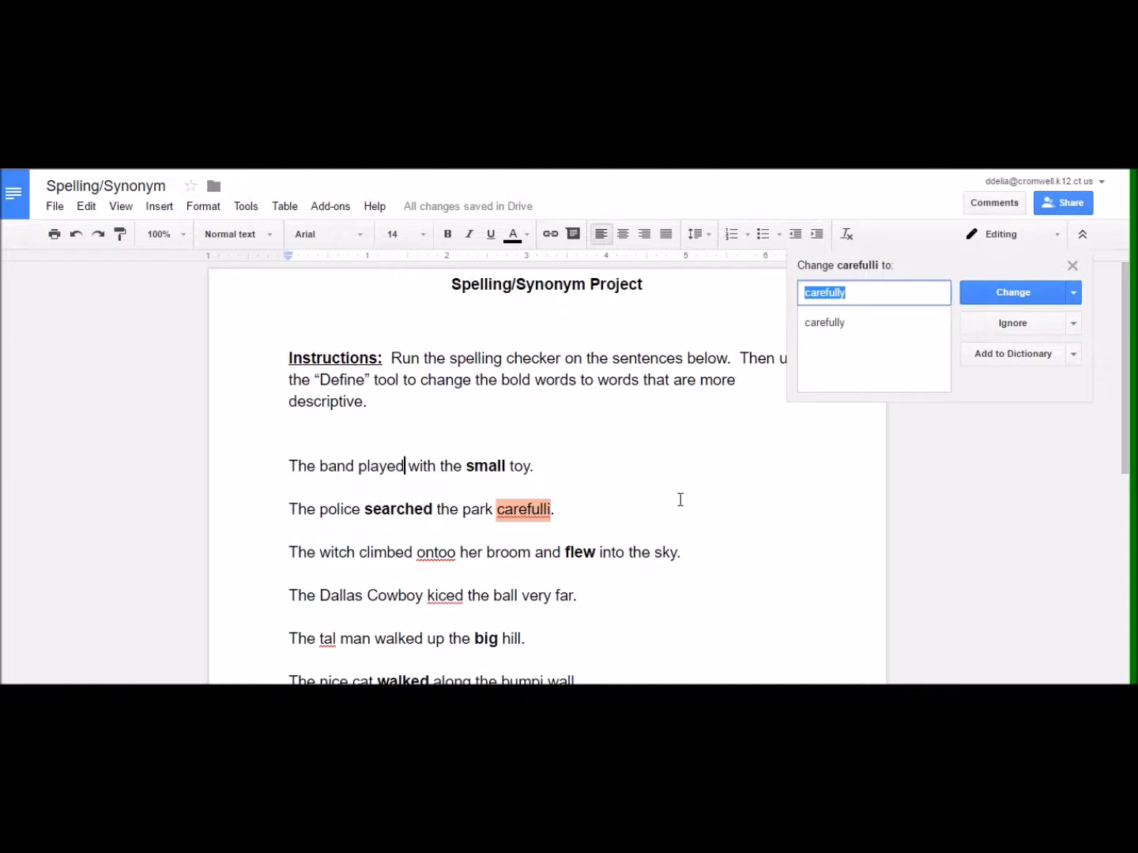
{"action": "mouse_move", "coordinate": [177, 307]}
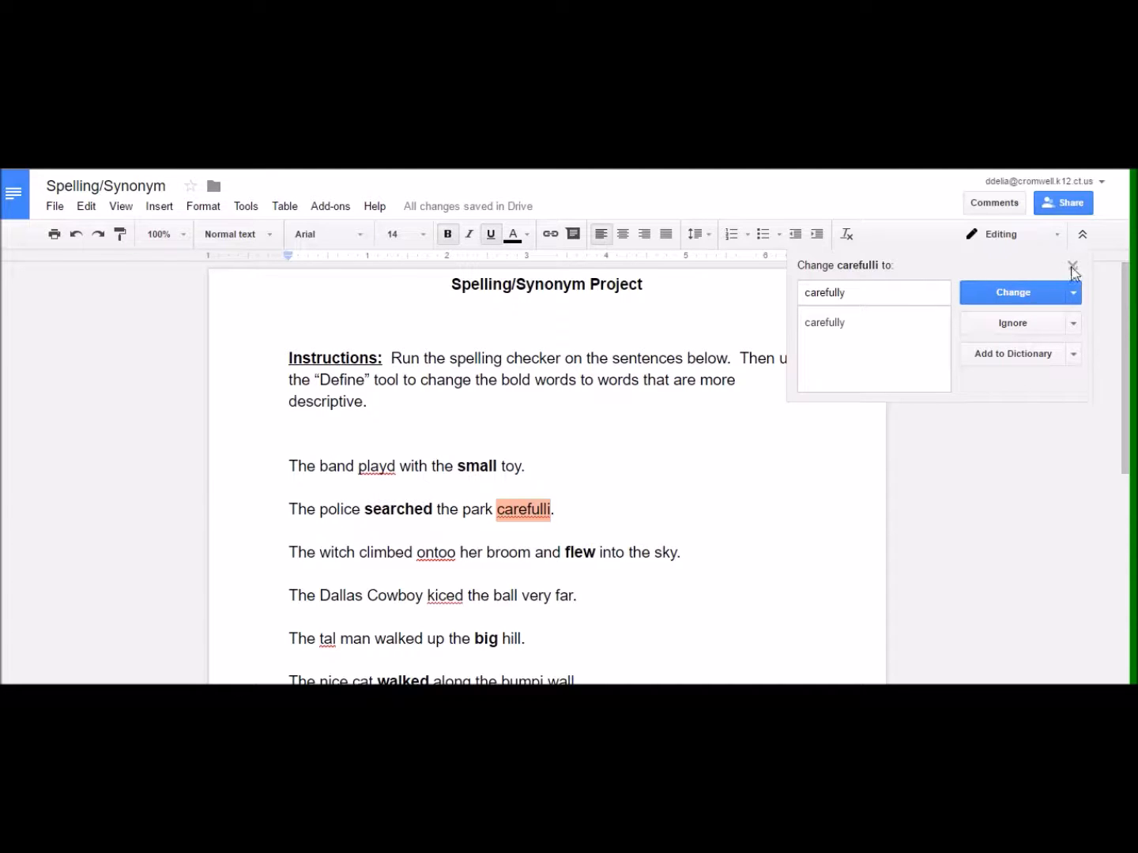
- Close the checker and replace 'playd' with the suggested 'played' from its context menu
{"action": "left_click", "coordinate": [1074, 266]}
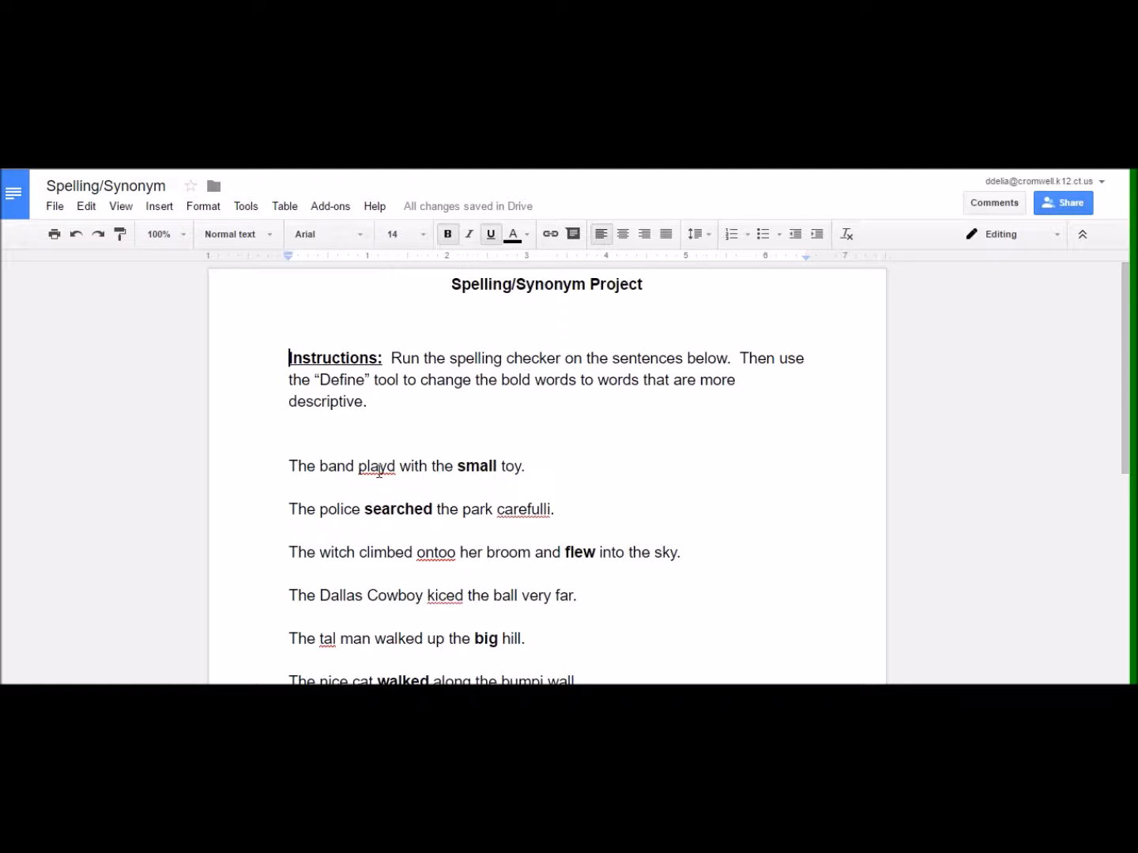
{"action": "right_click", "coordinate": [377, 466]}
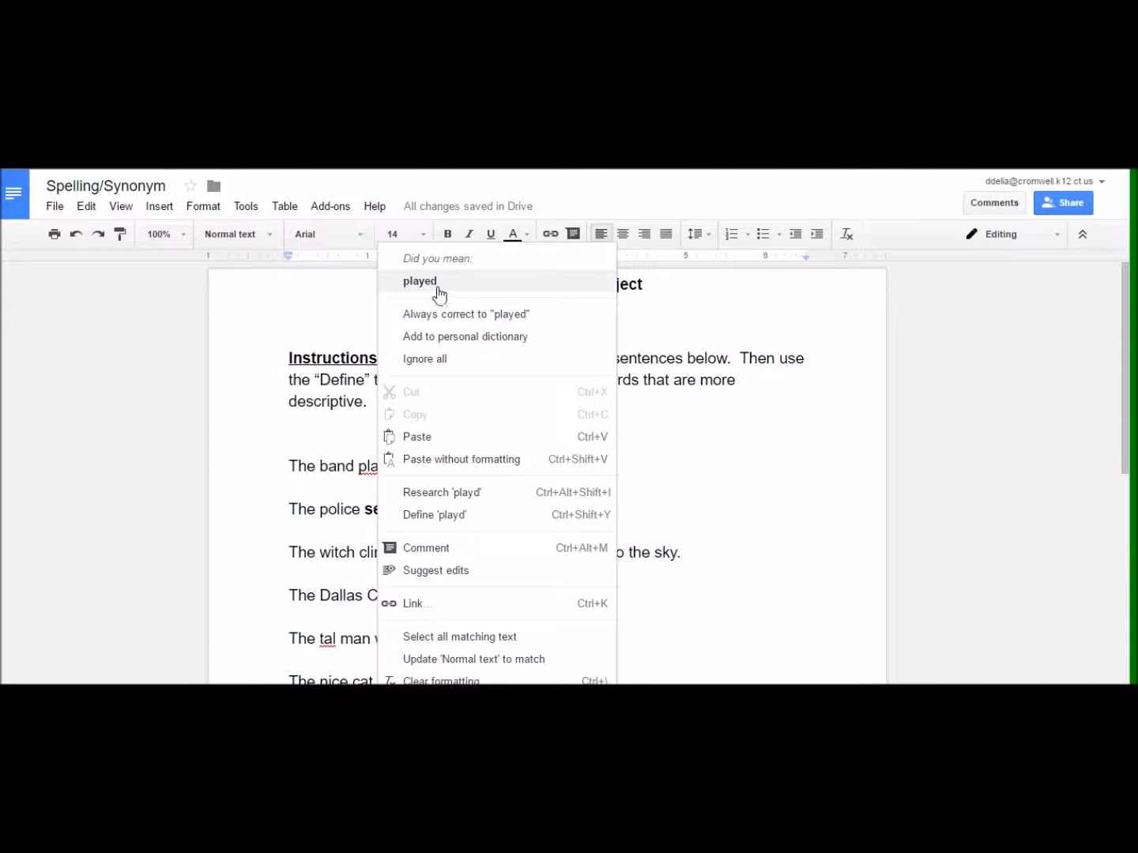
{"action": "mouse_move", "coordinate": [440, 285]}
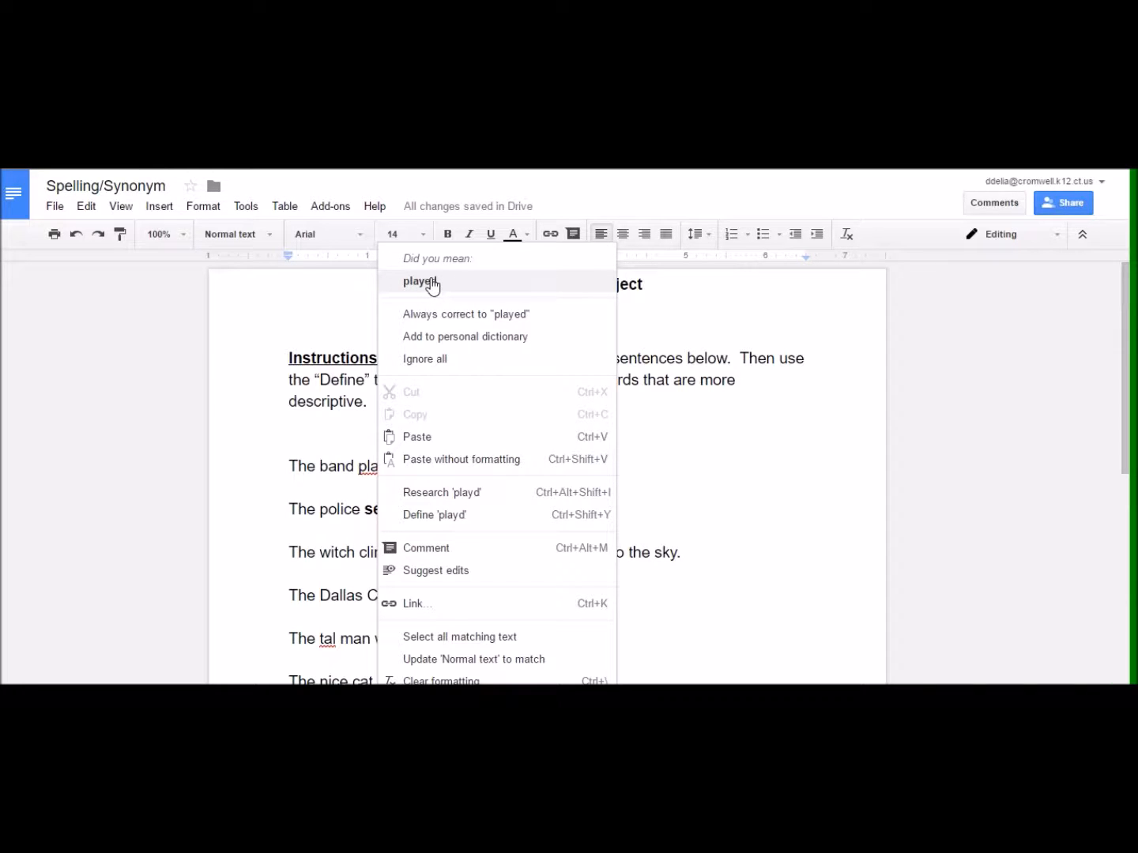
{"action": "left_click", "coordinate": [420, 281]}
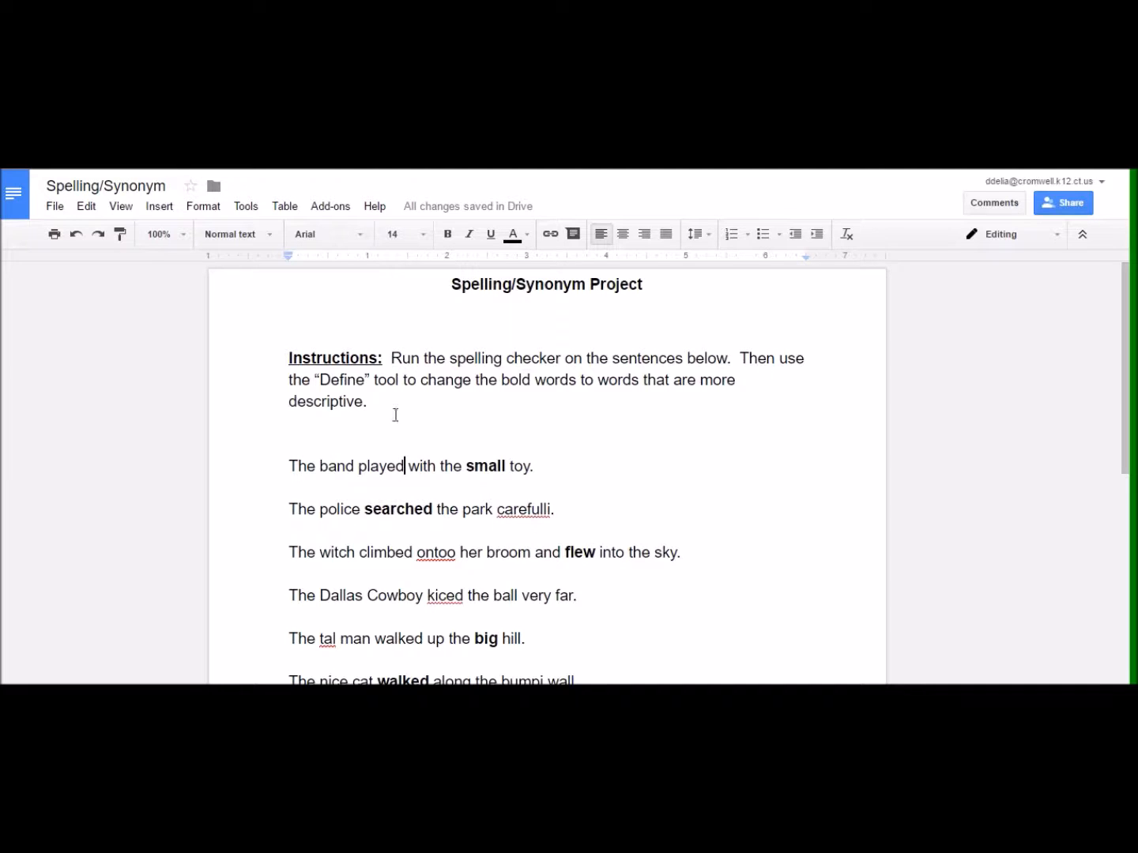
- Bring up the Tools menu before undoing the 'played' correction
{"action": "left_click", "coordinate": [245, 206]}
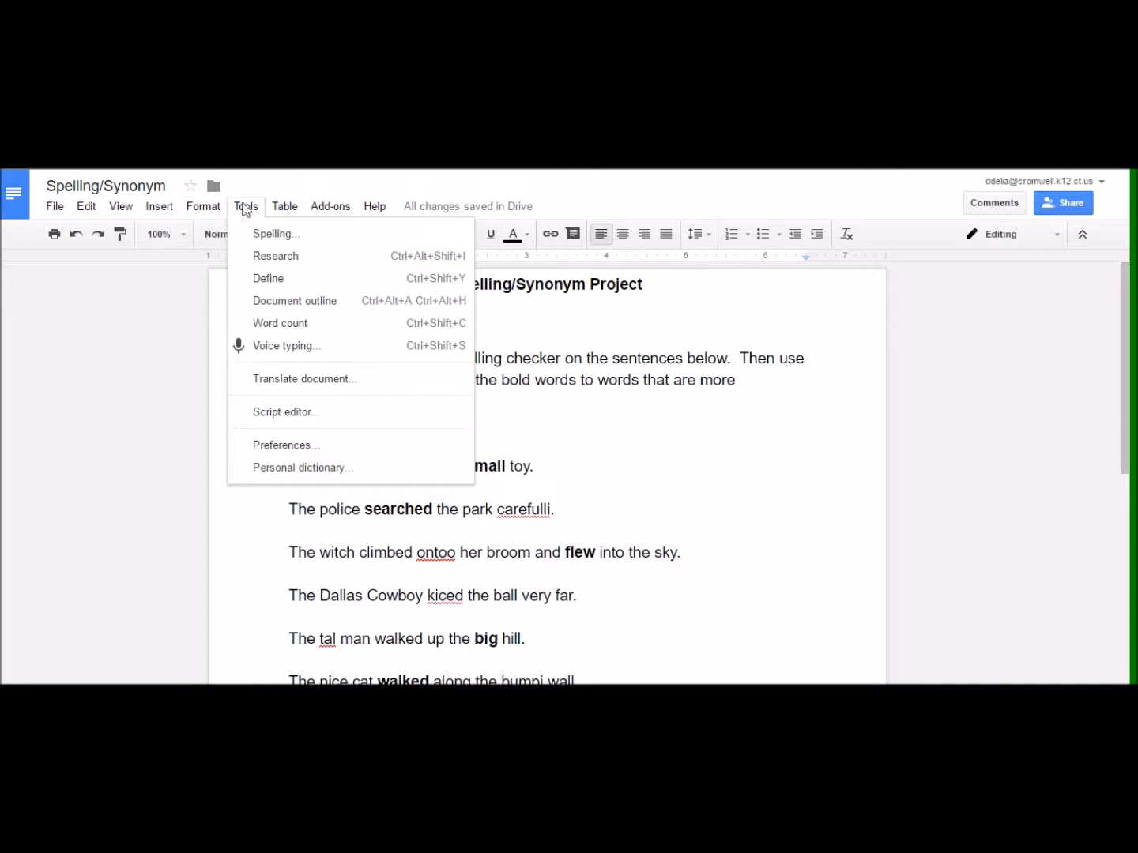
{"action": "mouse_move", "coordinate": [619, 445]}
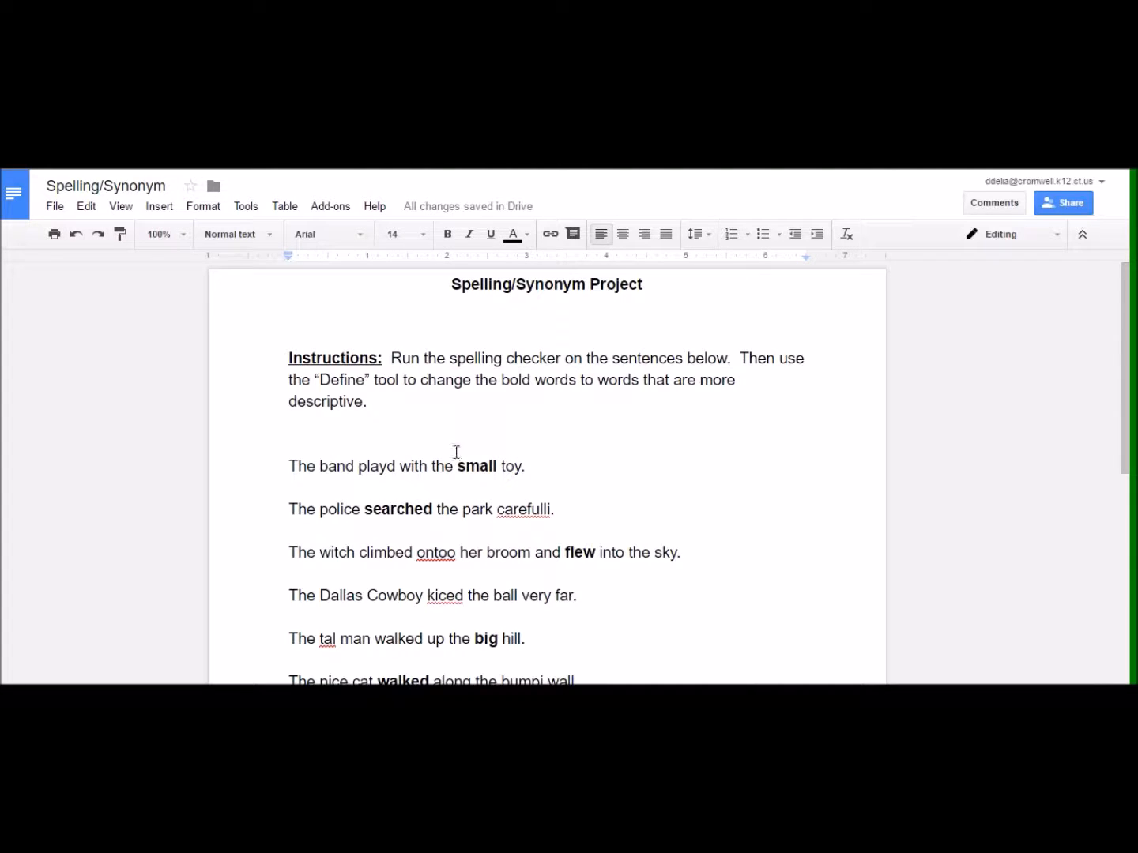
- Select 'small' and show its definition and synonyms in the Research pane
{"action": "double_click", "coordinate": [477, 467]}
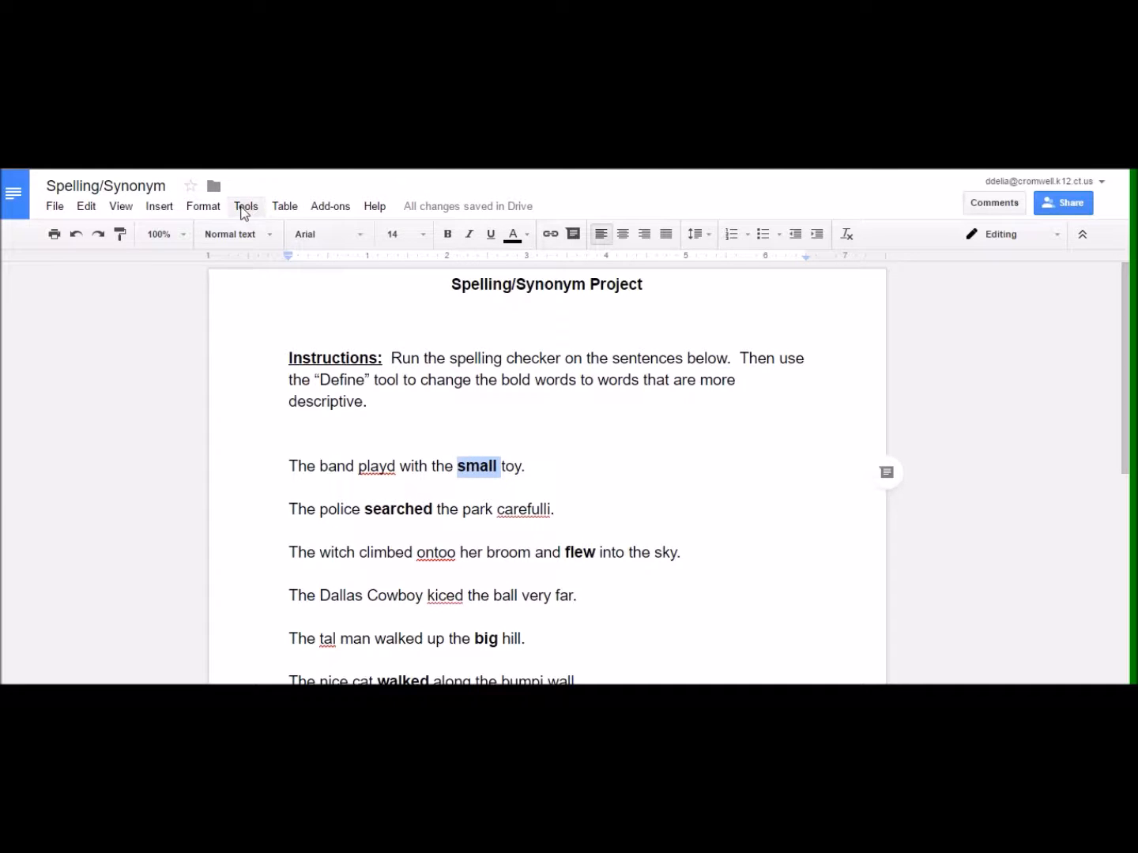
{"action": "left_click", "coordinate": [247, 205]}
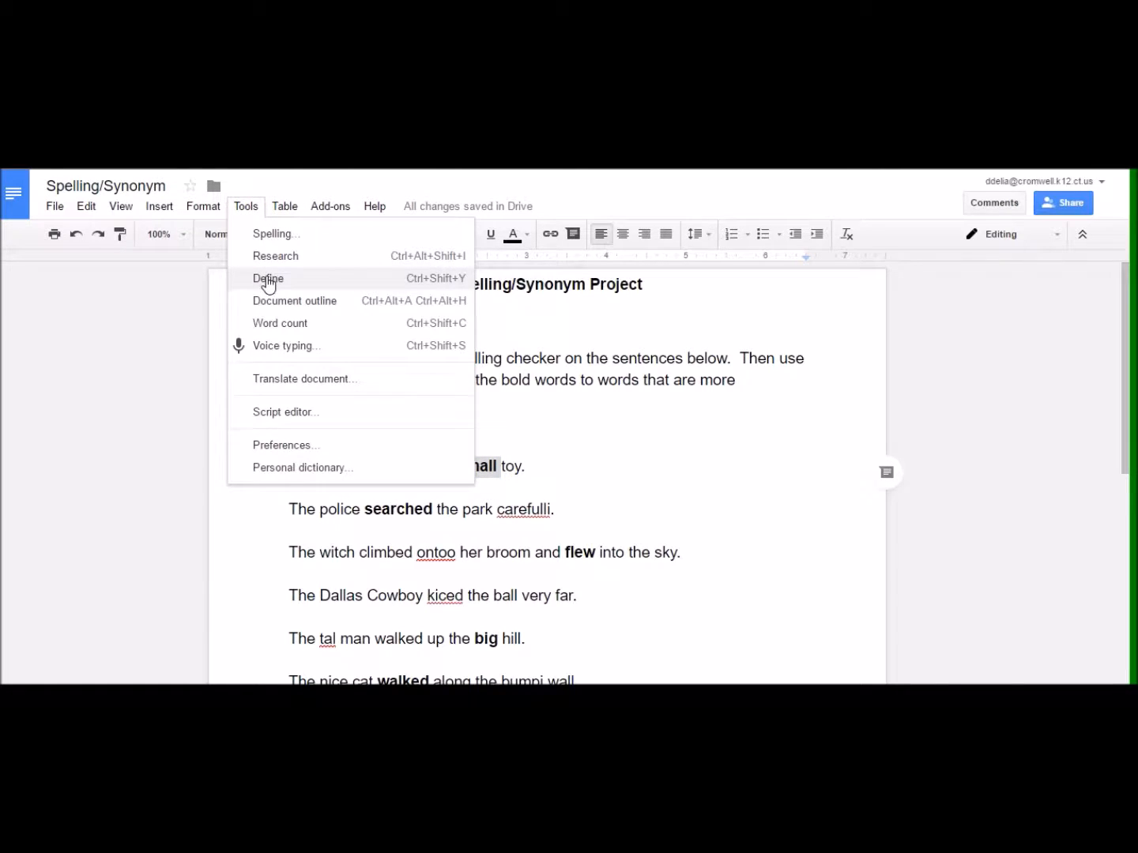
{"action": "left_click", "coordinate": [269, 278]}
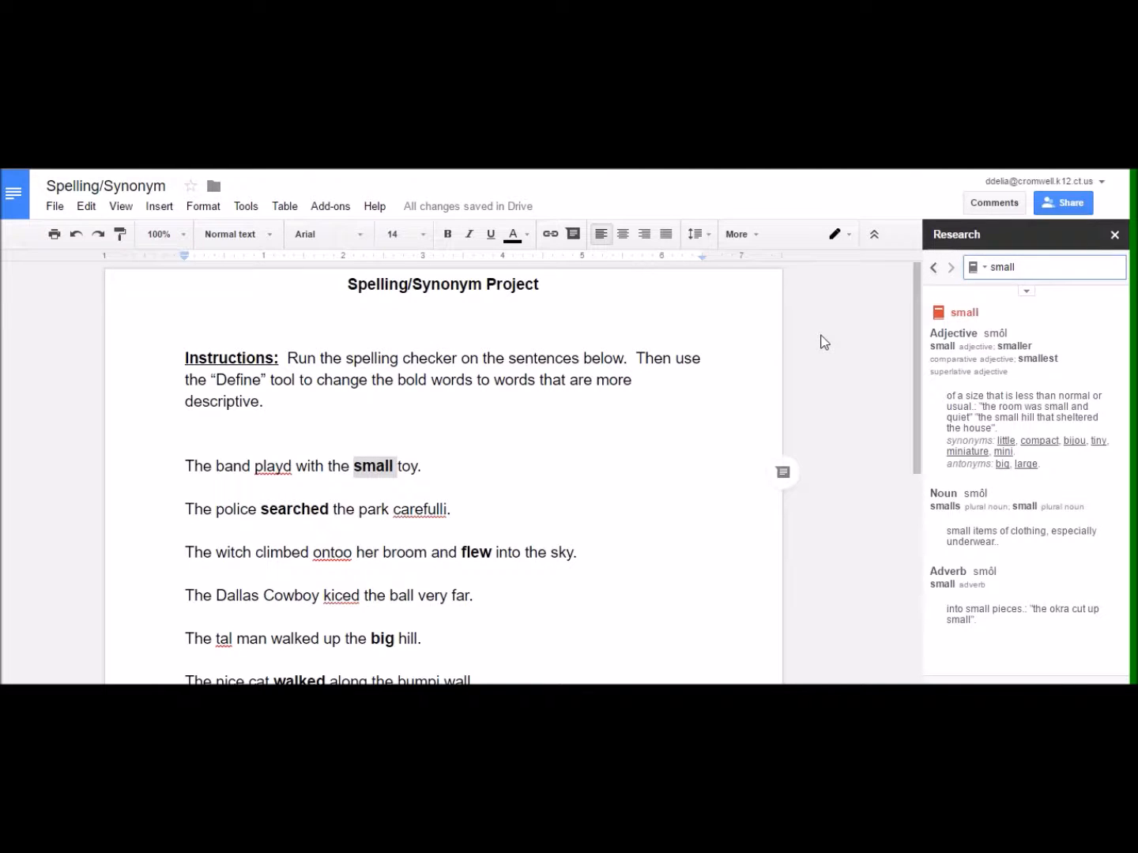
{"action": "mouse_move", "coordinate": [971, 346]}
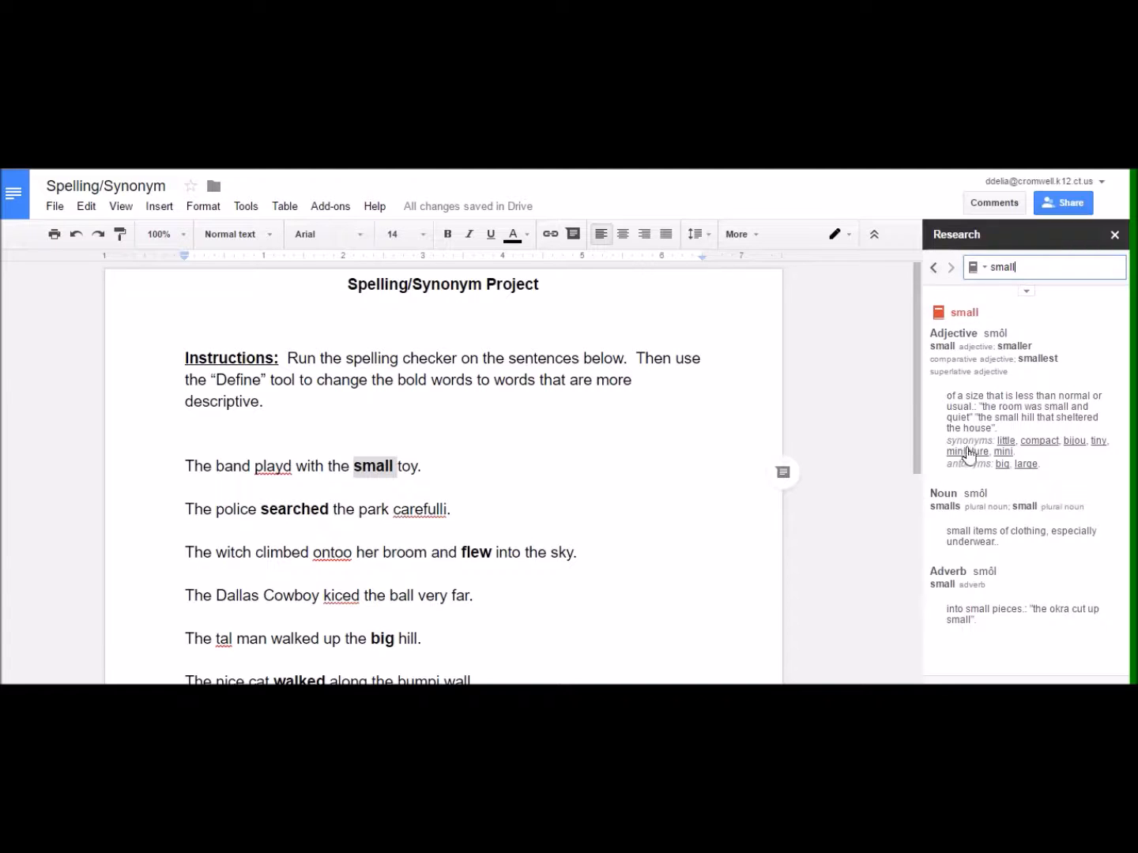
{"action": "mouse_move", "coordinate": [1026, 449]}
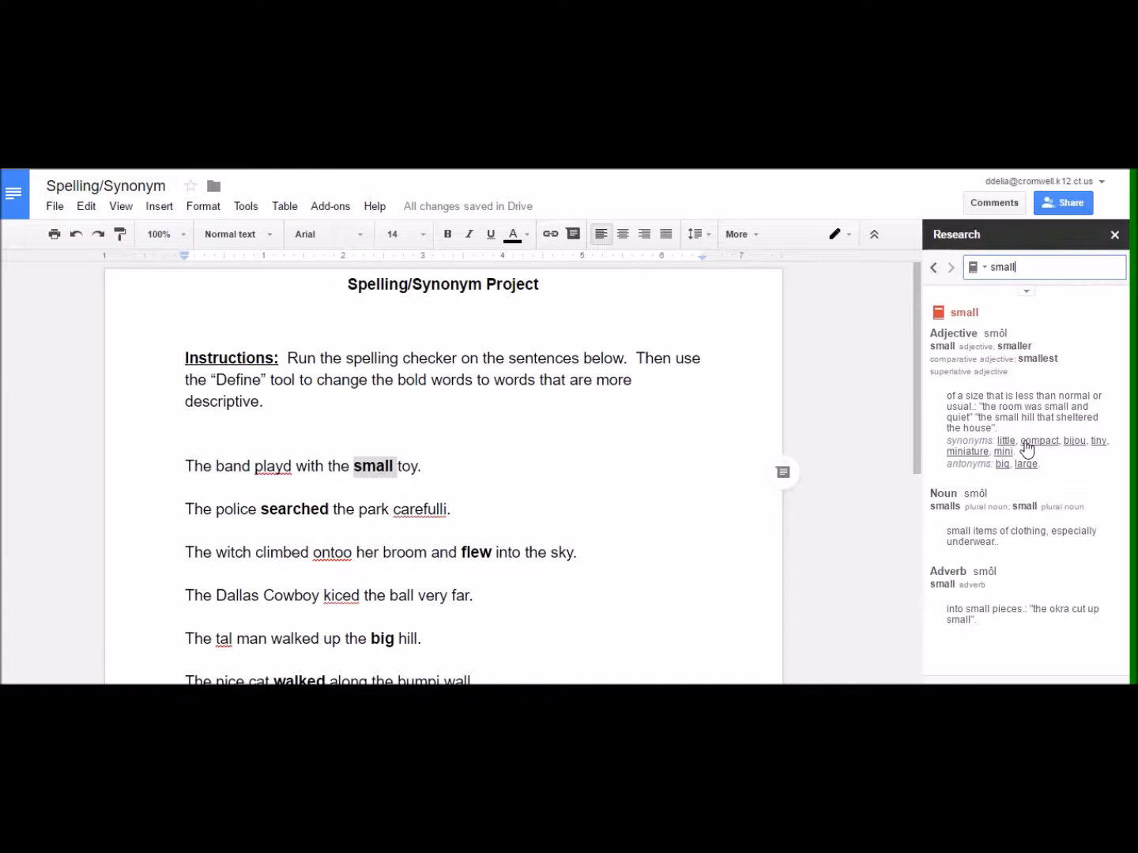
{"action": "mouse_move", "coordinate": [1065, 452]}
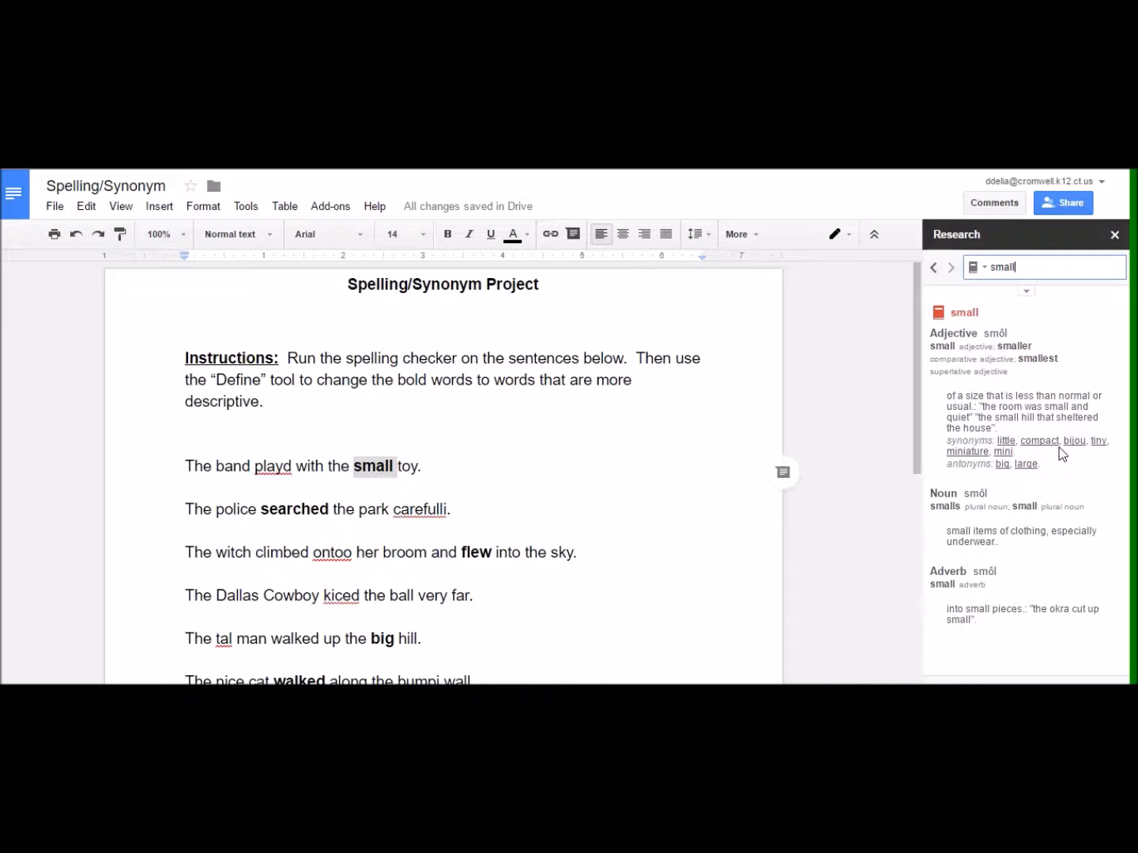
{"action": "mouse_move", "coordinate": [1080, 457]}
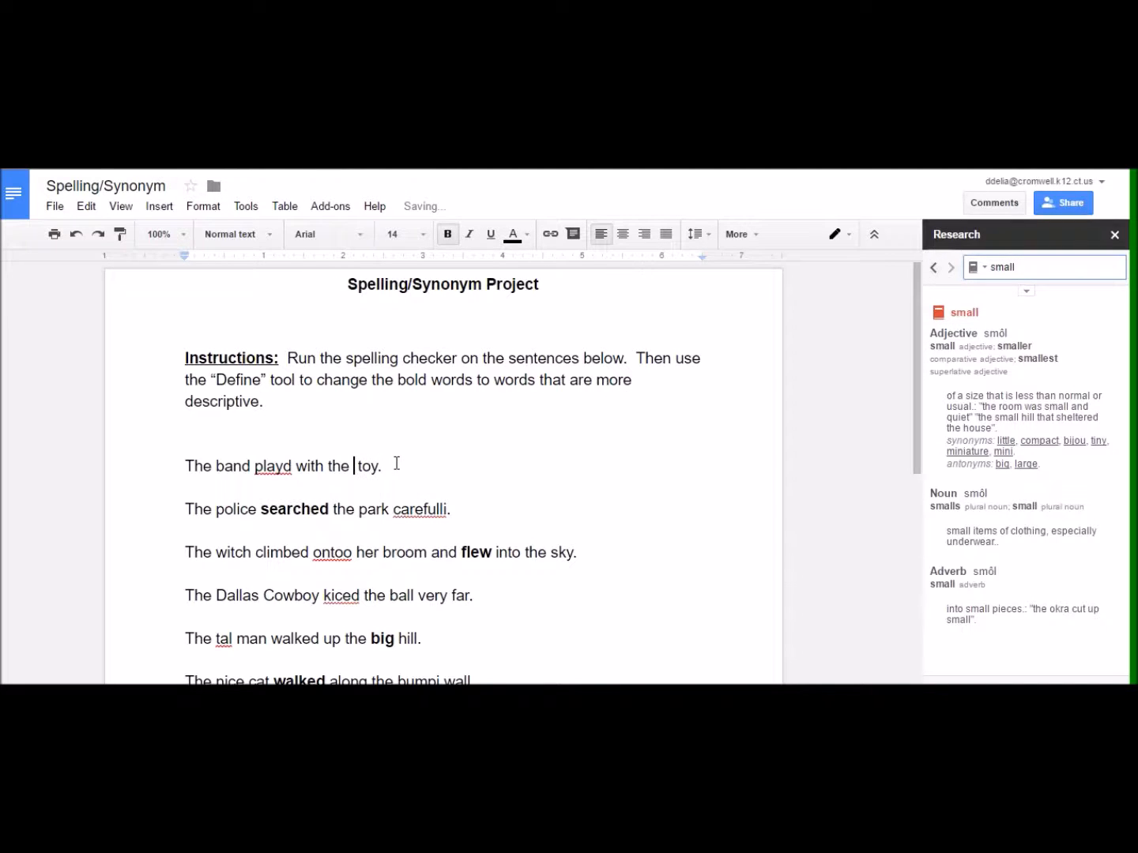
- Overwrite the selected 'small' with the bold word 'miniature'
{"action": "type", "text": "minia"}
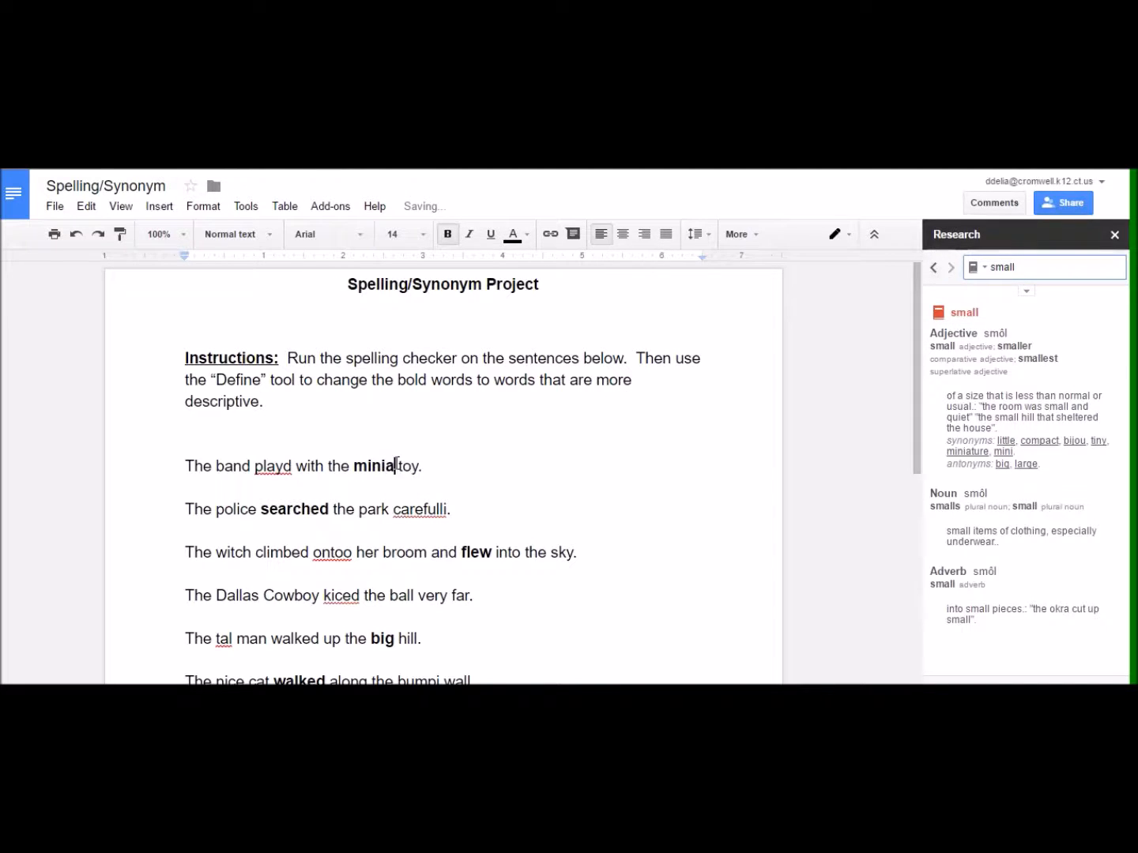
{"action": "type", "text": "ture"}
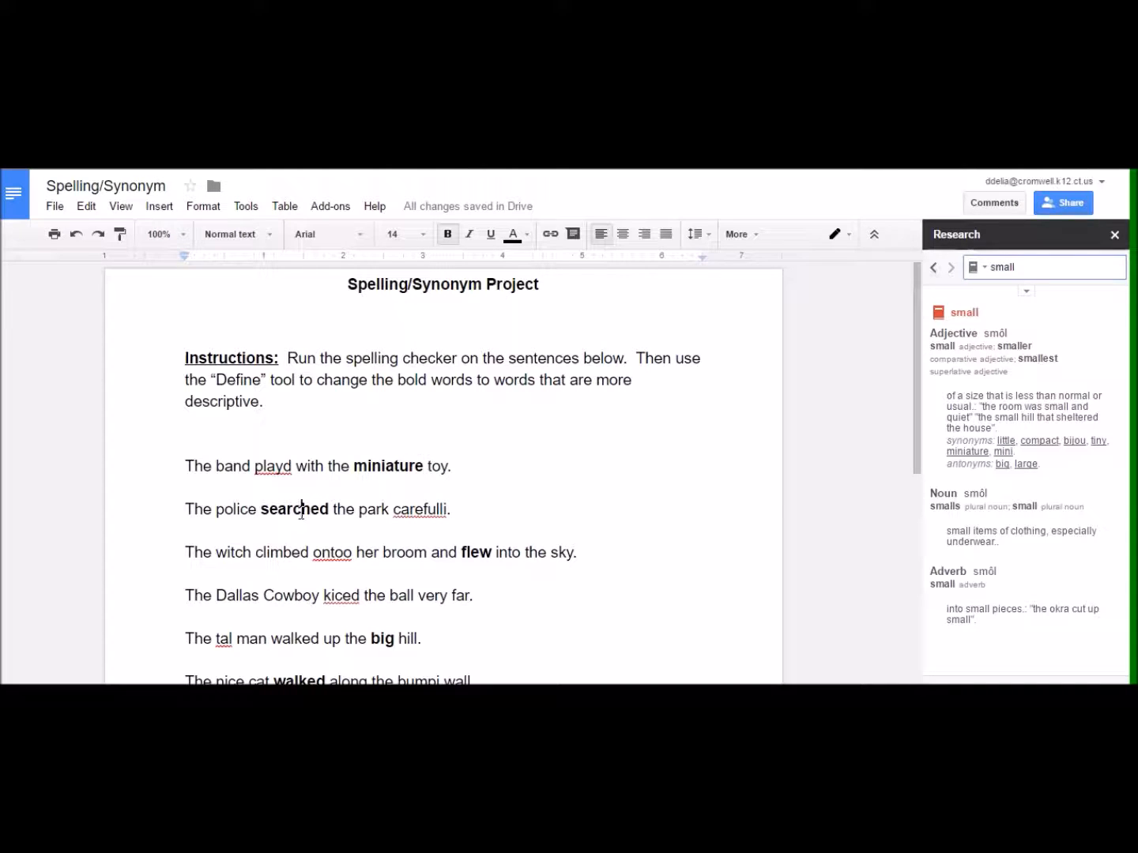
- Select 'searched' and head to Tools to define it in the Research pane
{"action": "double_click", "coordinate": [294, 509]}
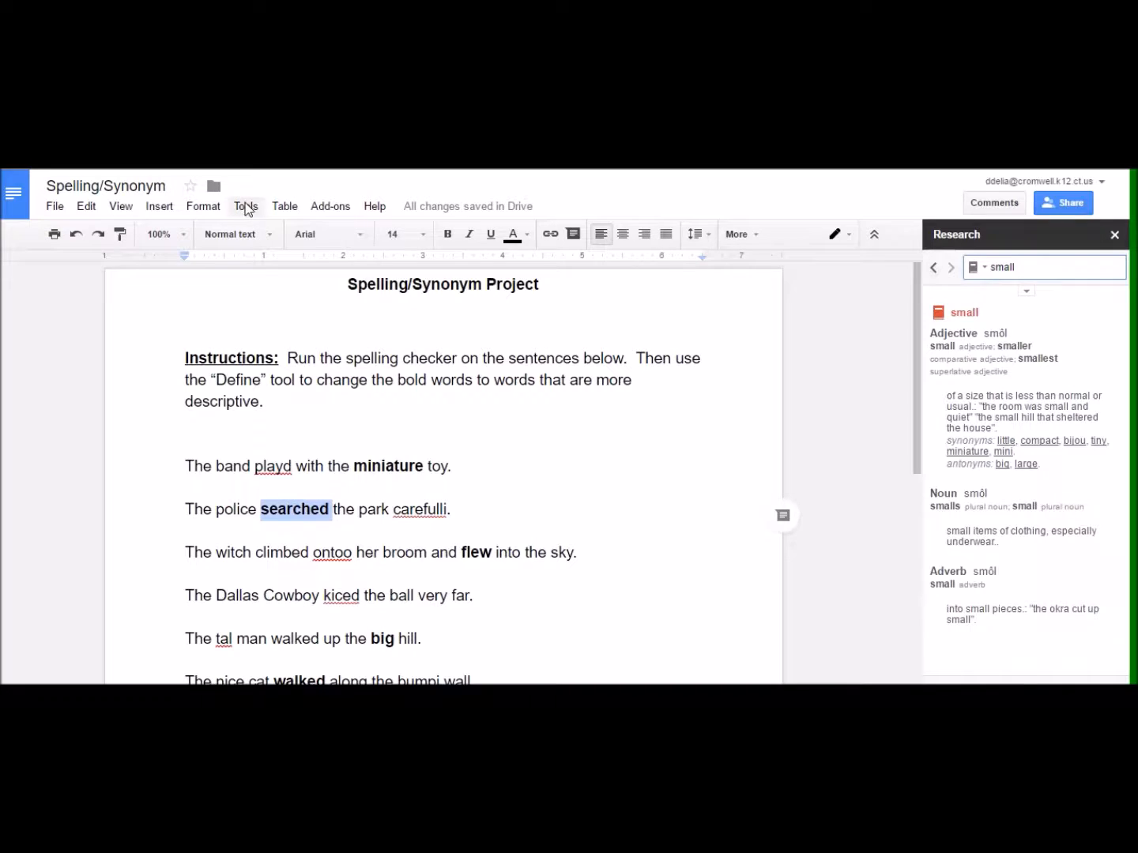
{"action": "left_click", "coordinate": [246, 206]}
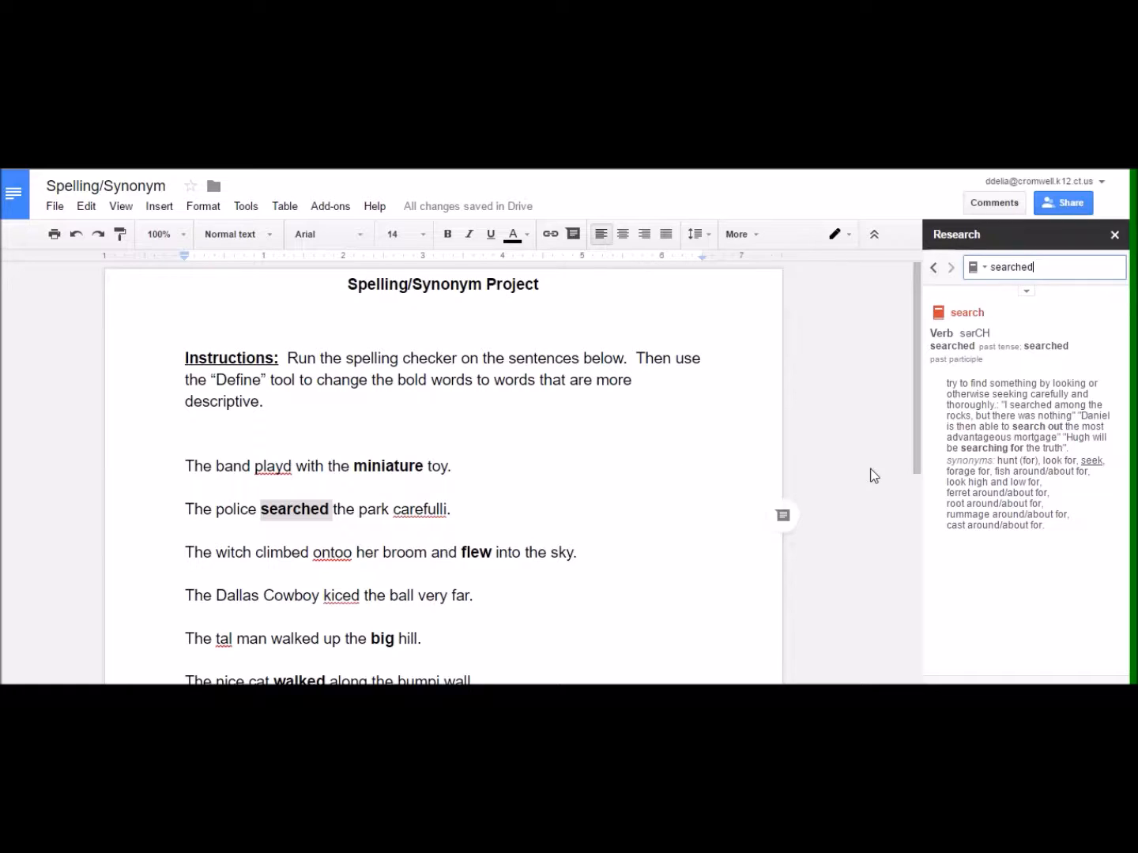
{"action": "mouse_move", "coordinate": [948, 482]}
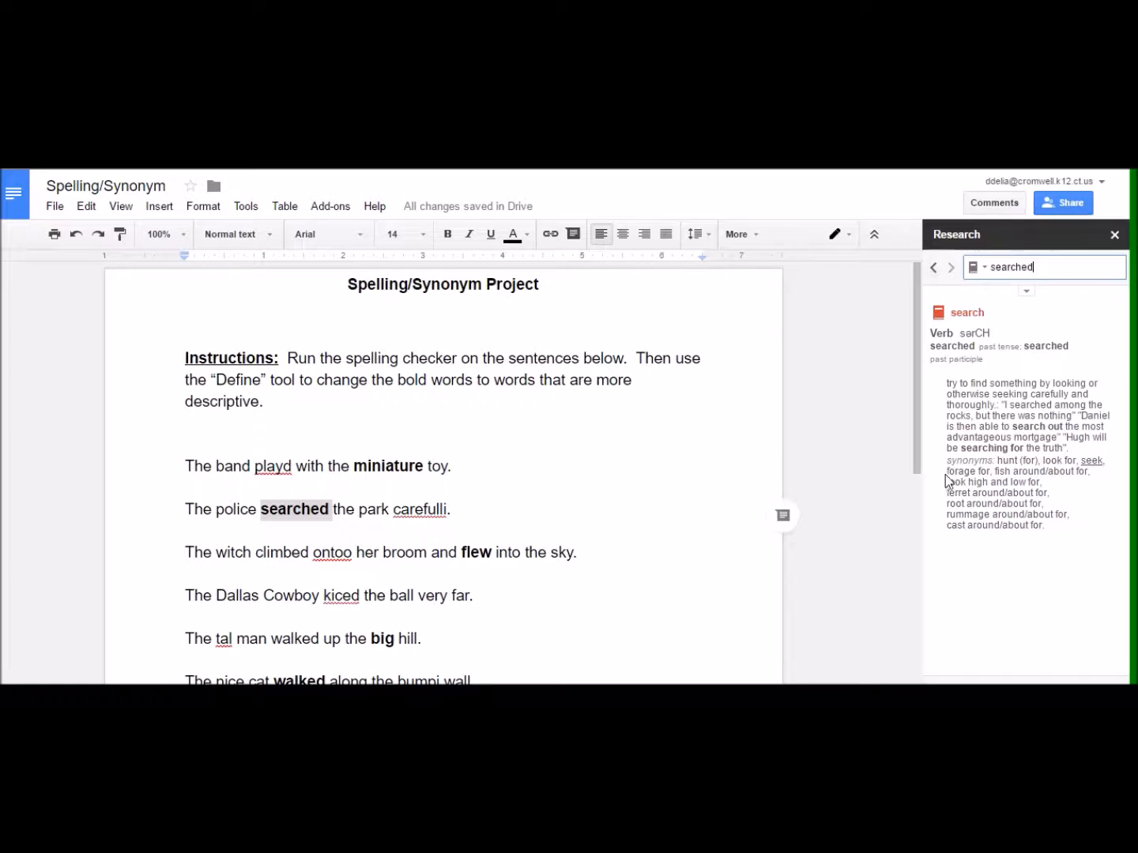
{"action": "mouse_move", "coordinate": [986, 481]}
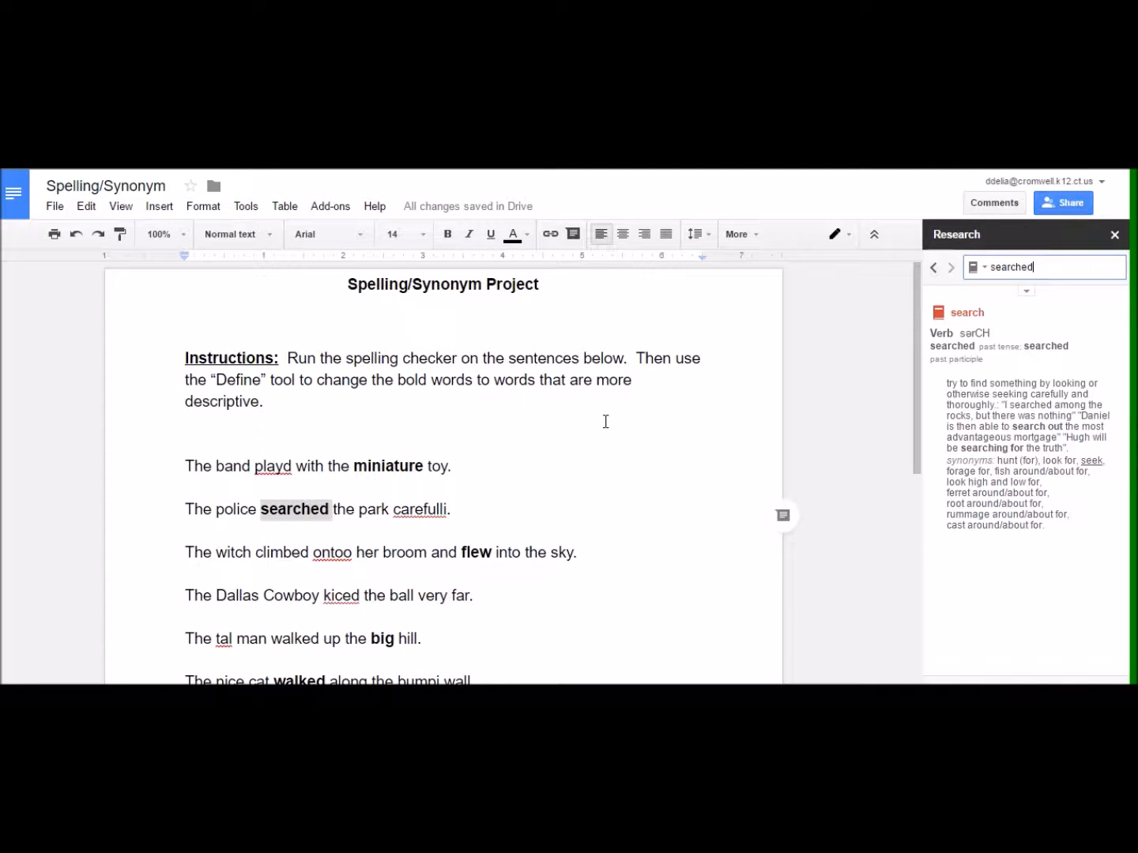
{"action": "mouse_move", "coordinate": [316, 427]}
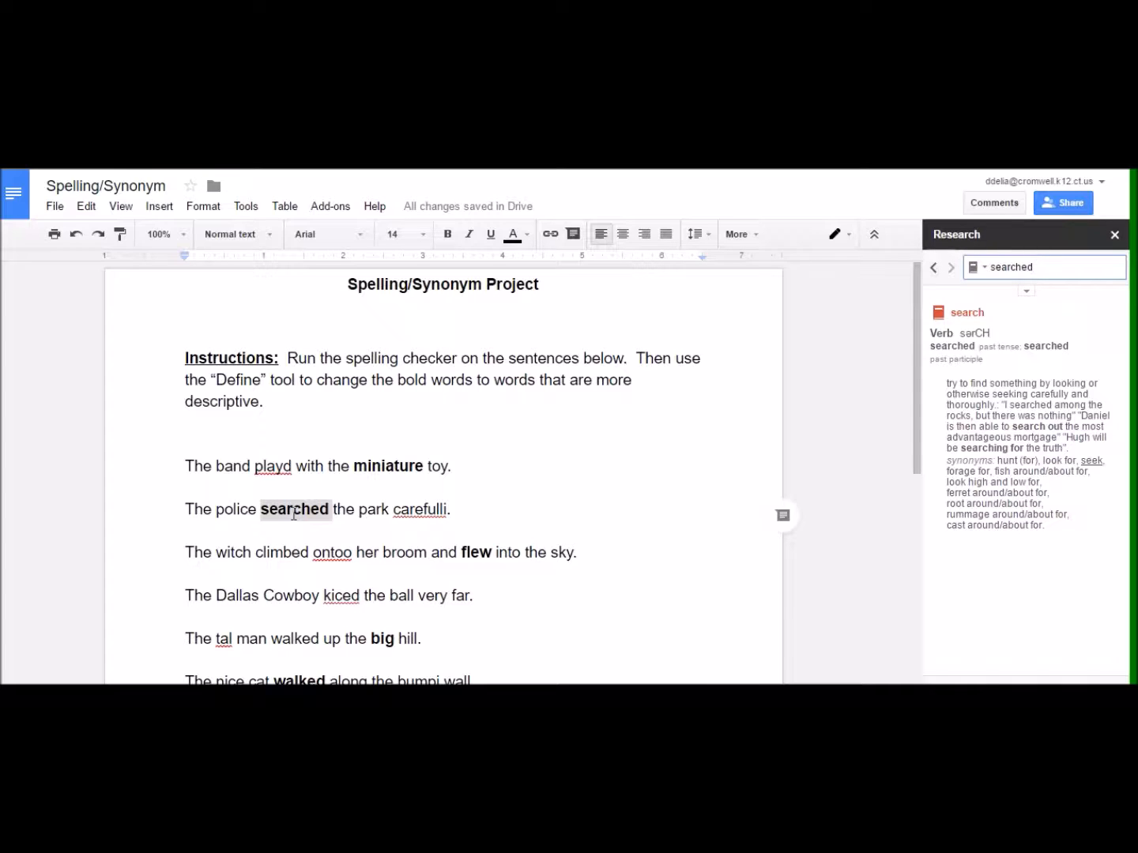
{"action": "left_click", "coordinate": [294, 509]}
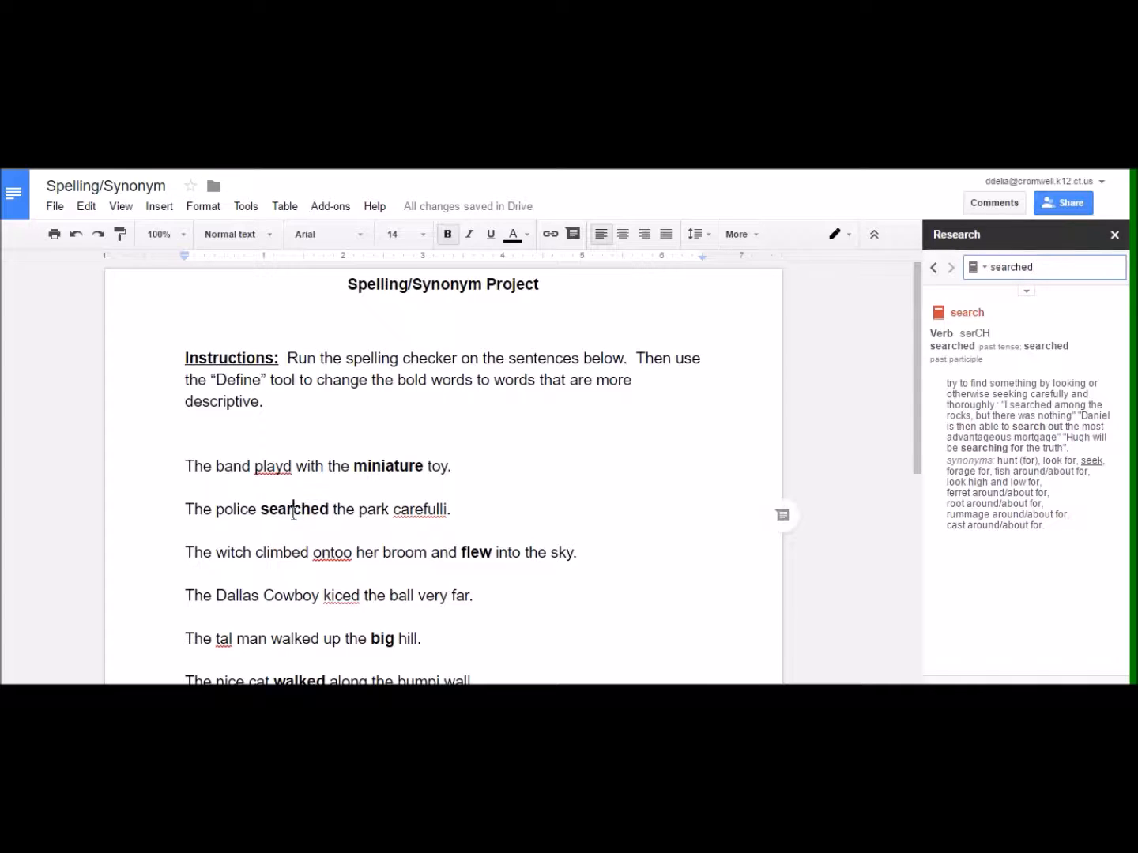
{"action": "right_click", "coordinate": [295, 508]}
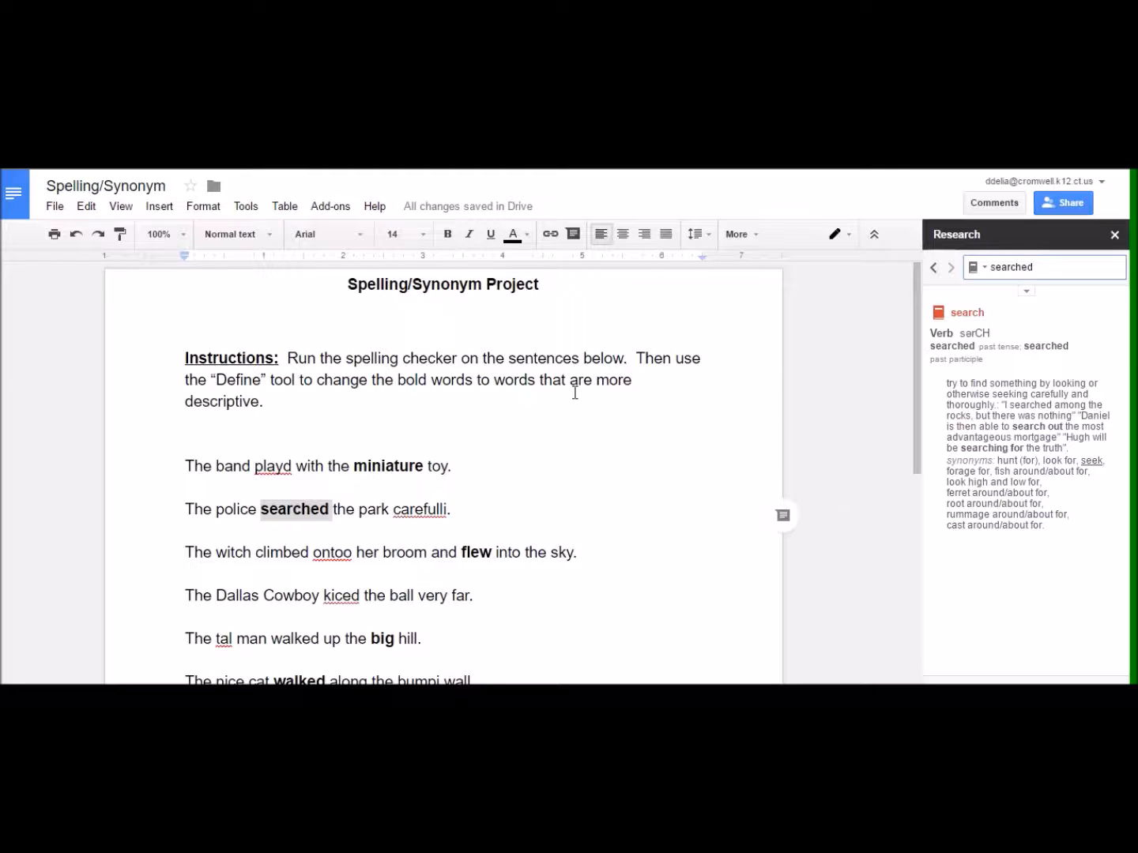
{"action": "mouse_move", "coordinate": [411, 455]}
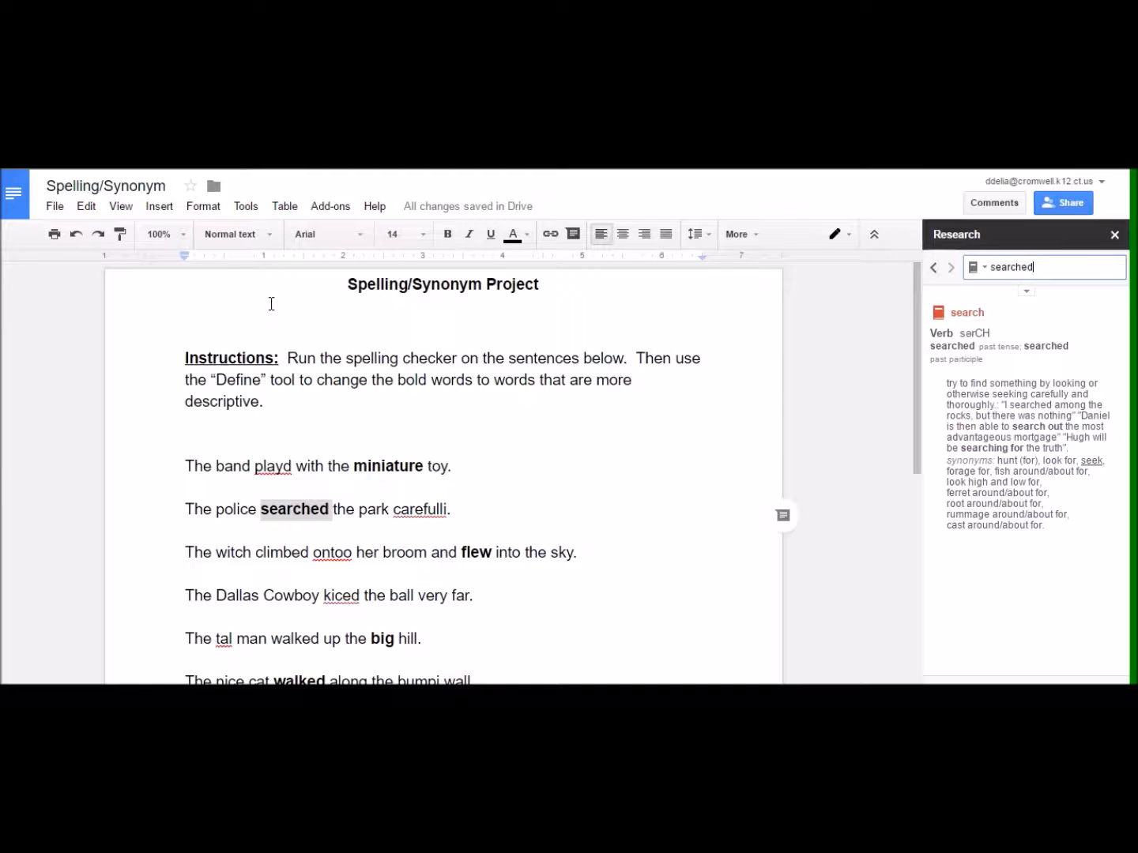
{"action": "mouse_move", "coordinate": [76, 234]}
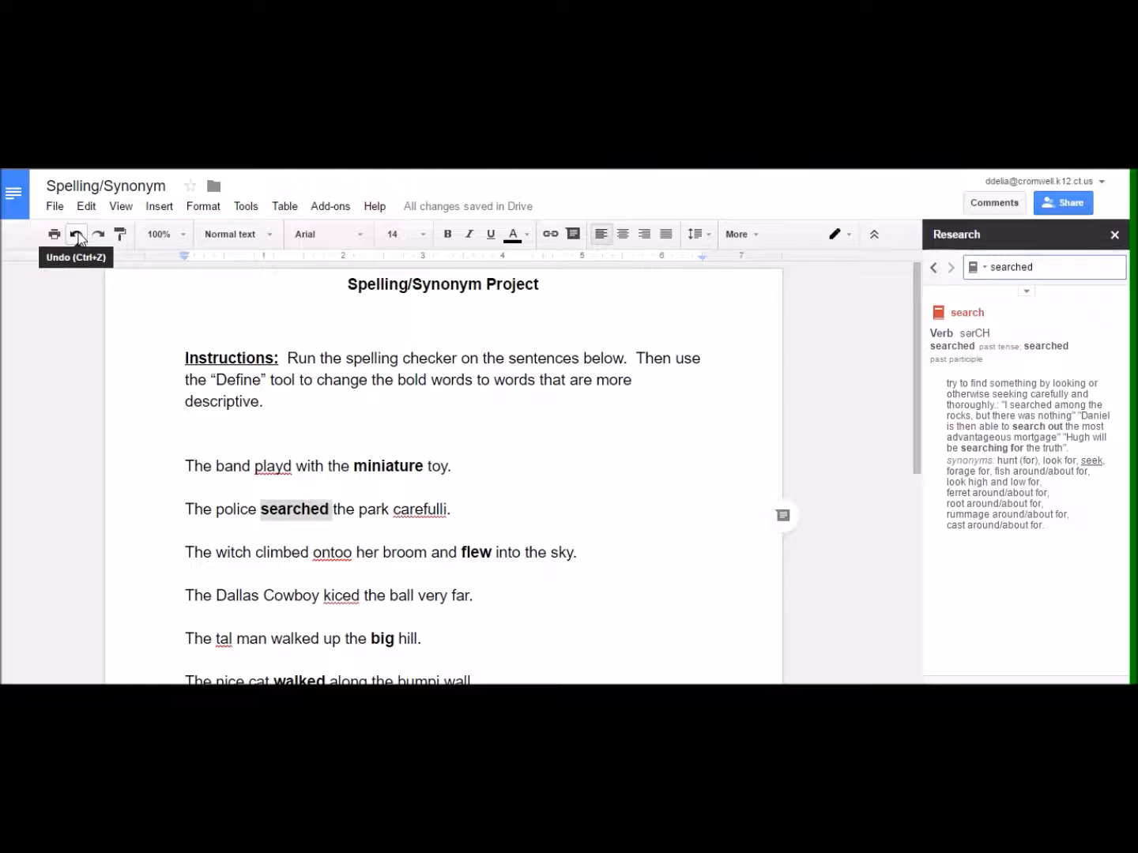
{"action": "mouse_move", "coordinate": [345, 177]}
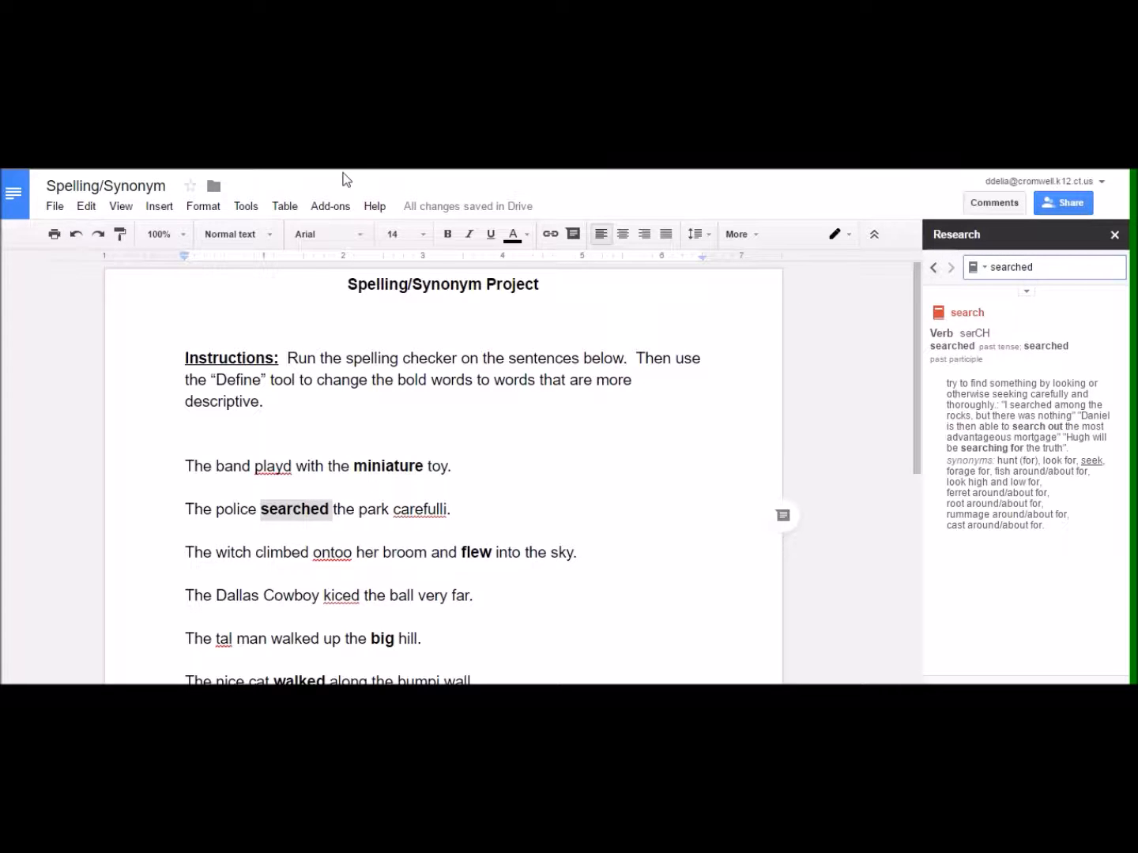